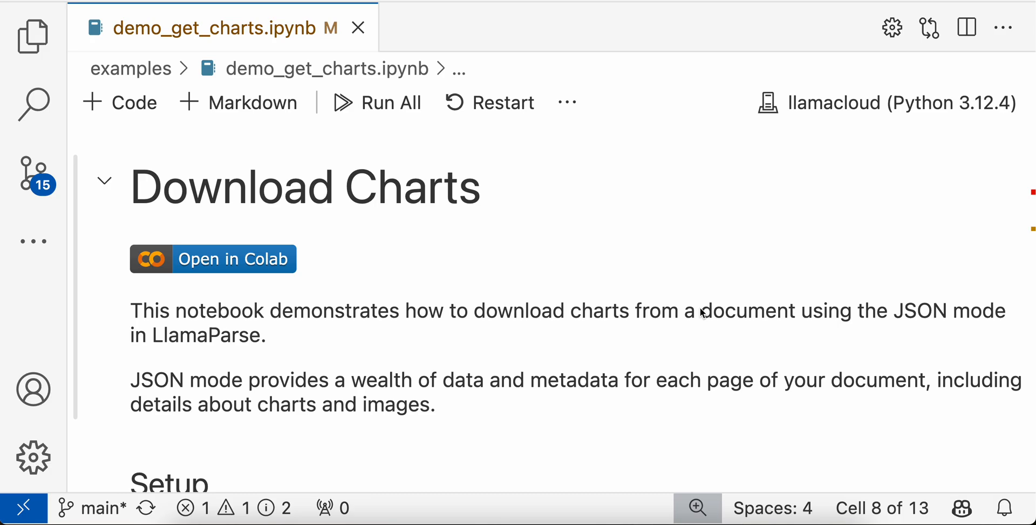
mouse_move(974, 343)
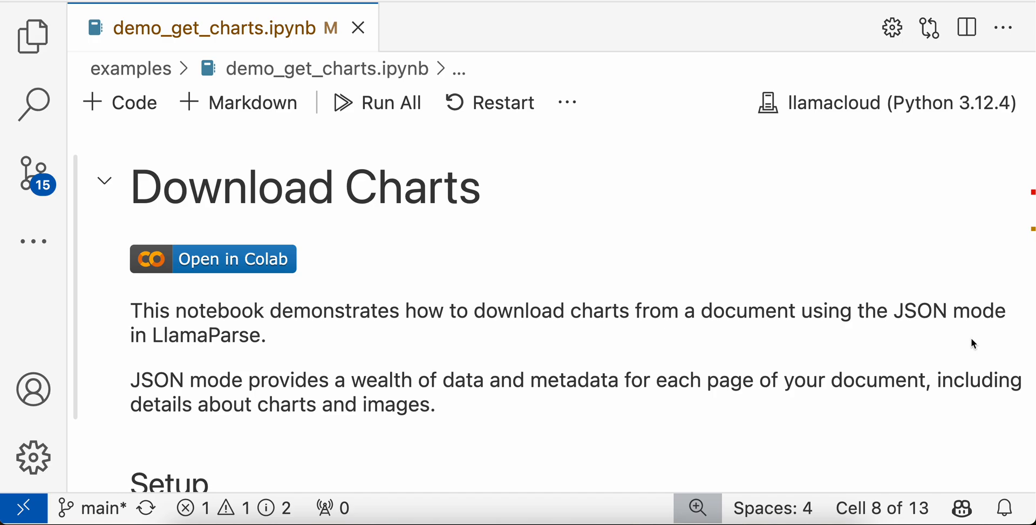
mouse_move(703, 394)
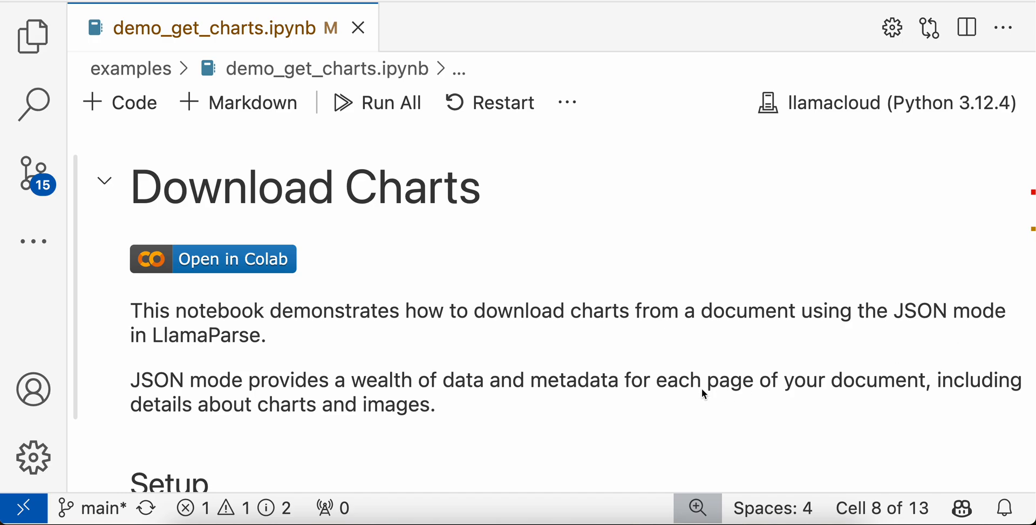
mouse_move(373, 398)
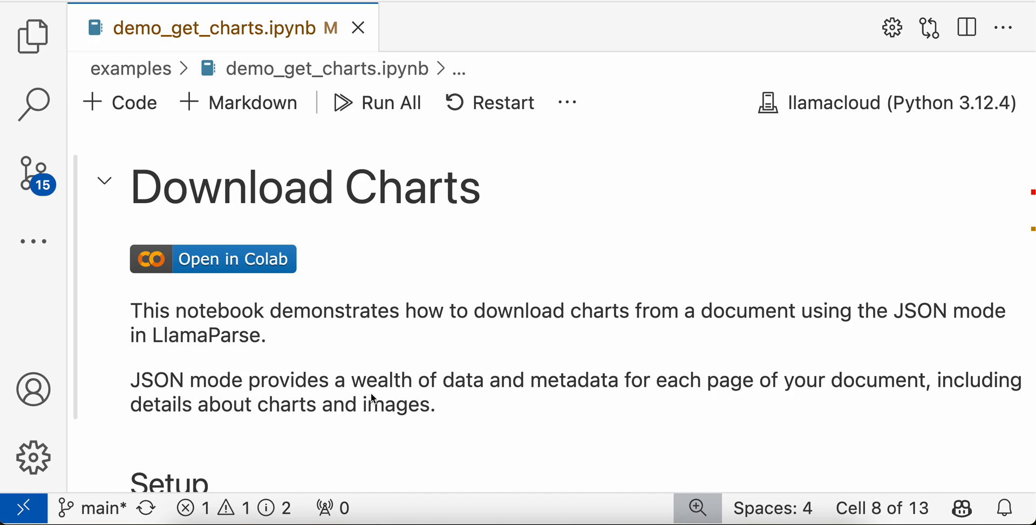
mouse_move(638, 388)
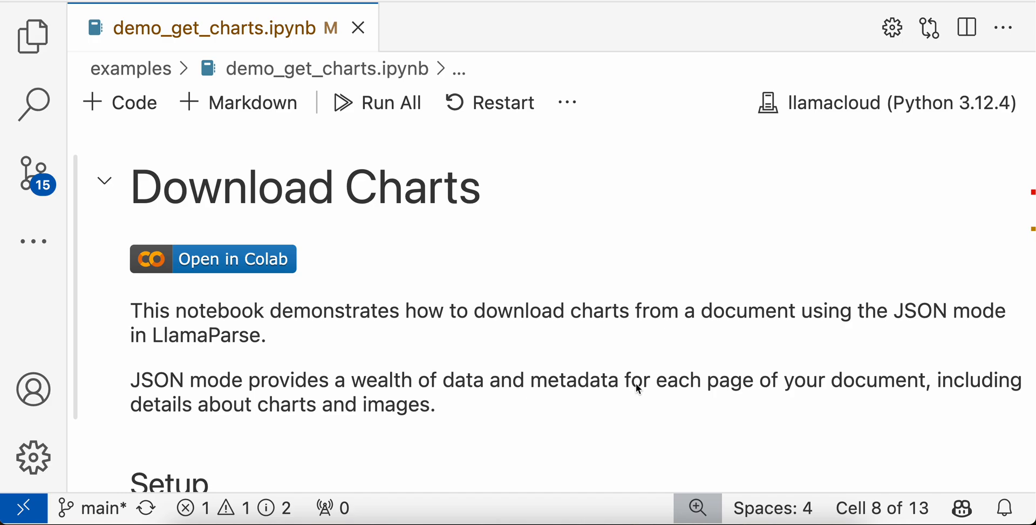
mouse_move(836, 386)
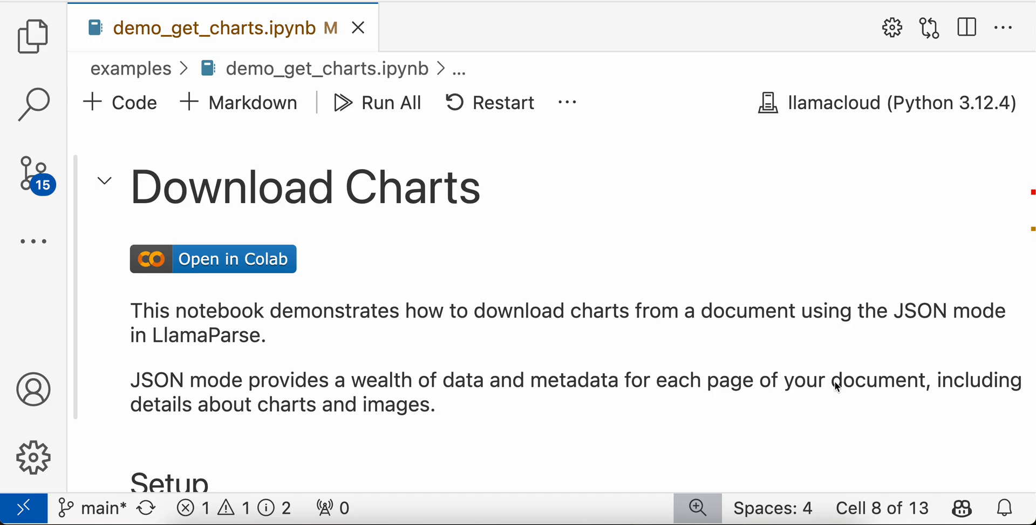
Step: Run the wget cell to save agentless.pdf, then reveal it in the Explorer file list
scroll(down, 3)
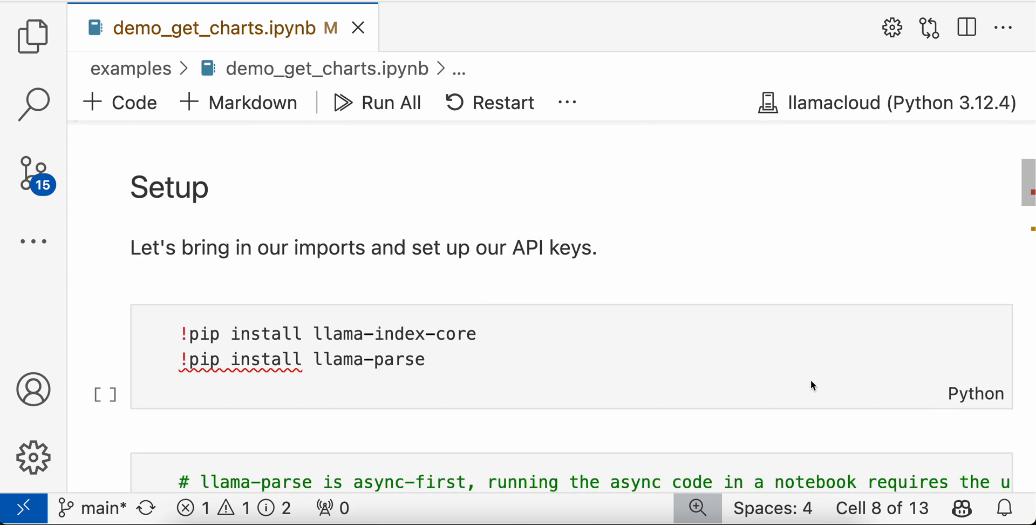
mouse_move(564, 345)
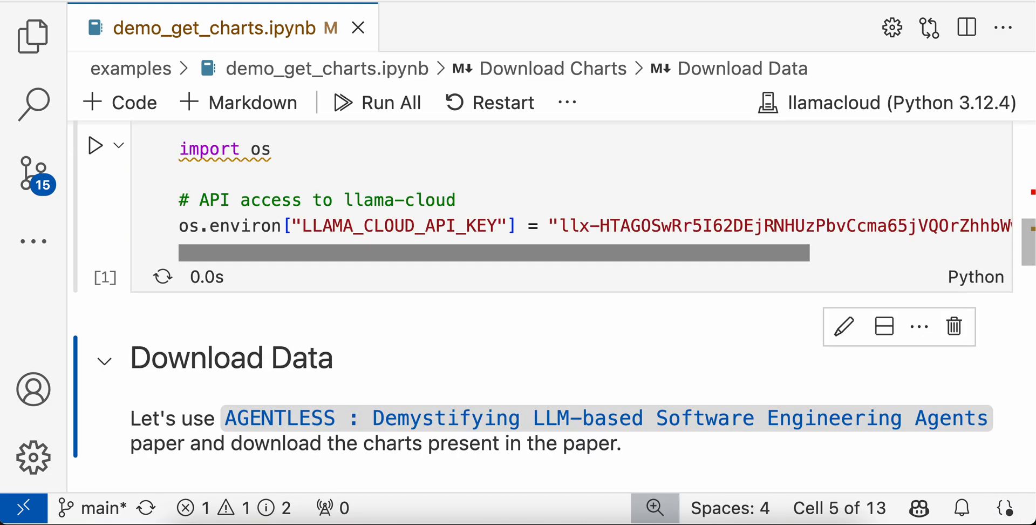
scroll(down, 3)
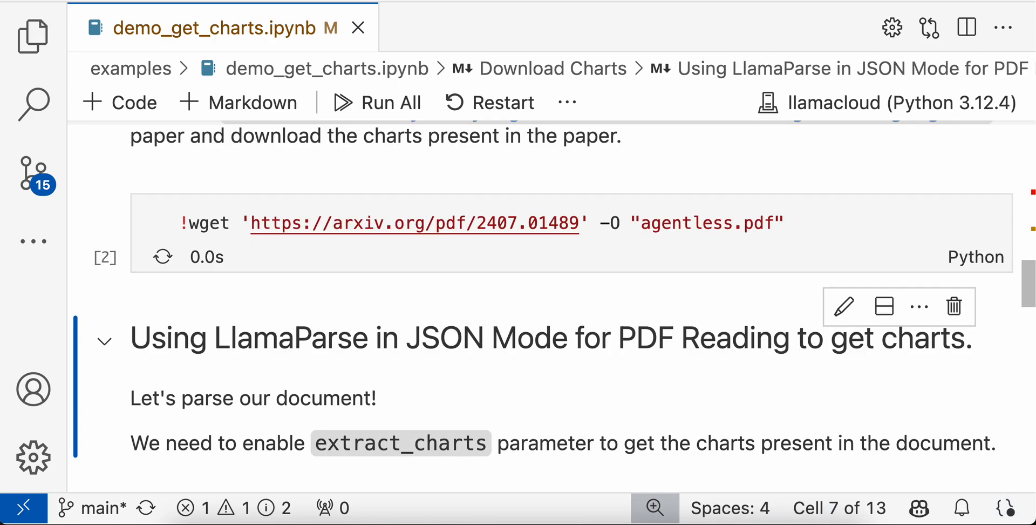
click(162, 257)
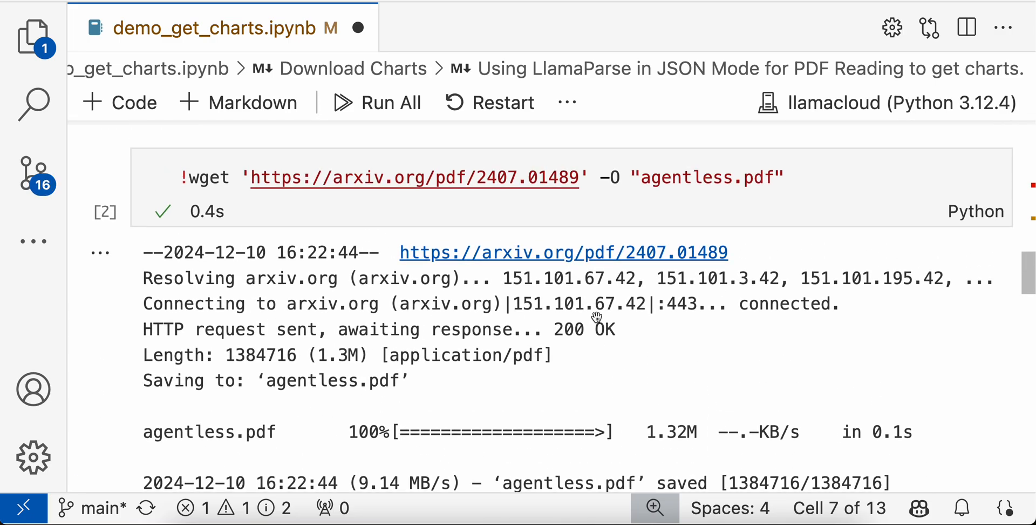
scroll(down, 3)
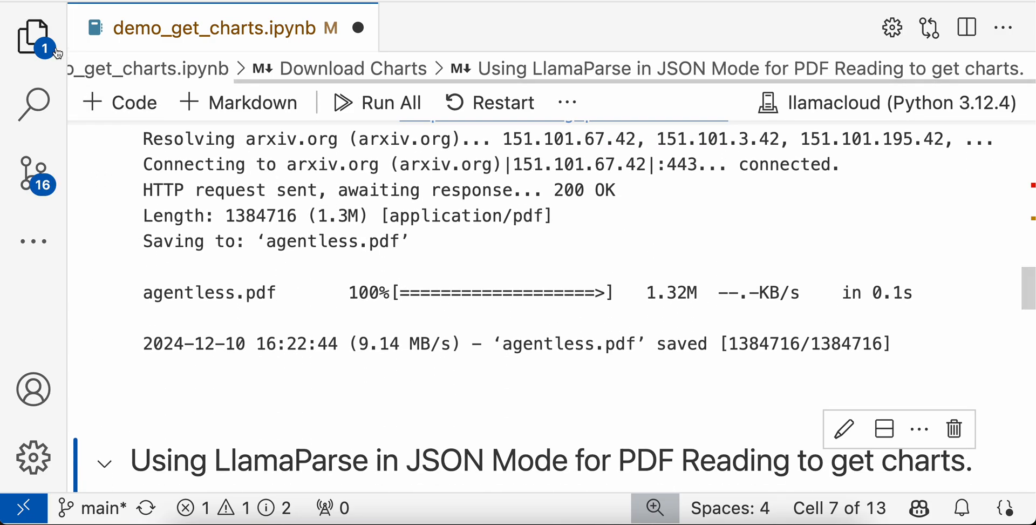
click(34, 37)
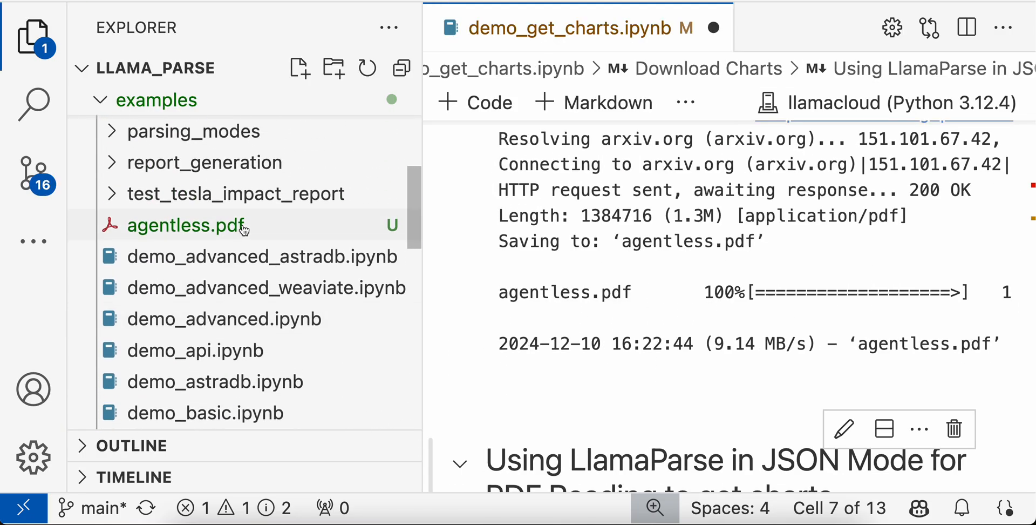
Step: View agentless.pdf in a wide editor with the file list hidden
double_click(184, 225)
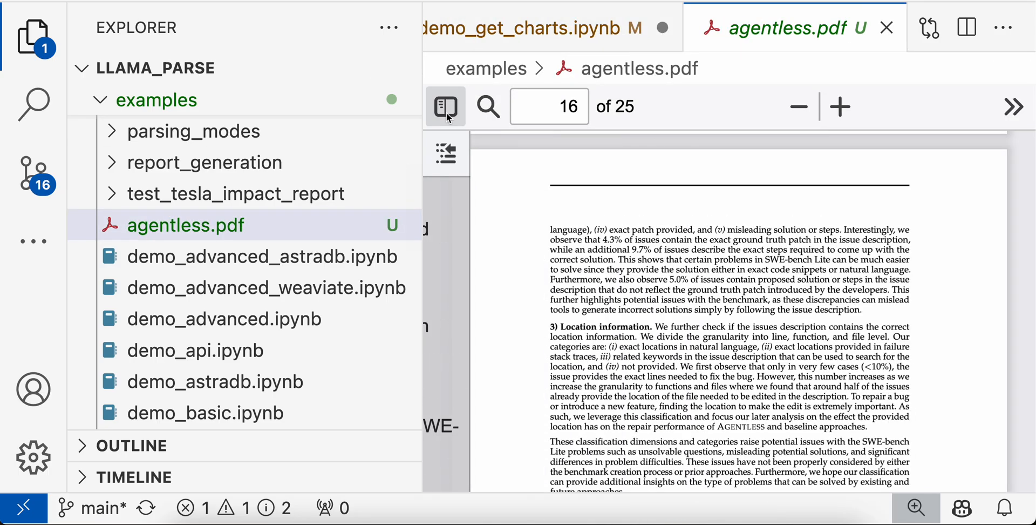
click(446, 107)
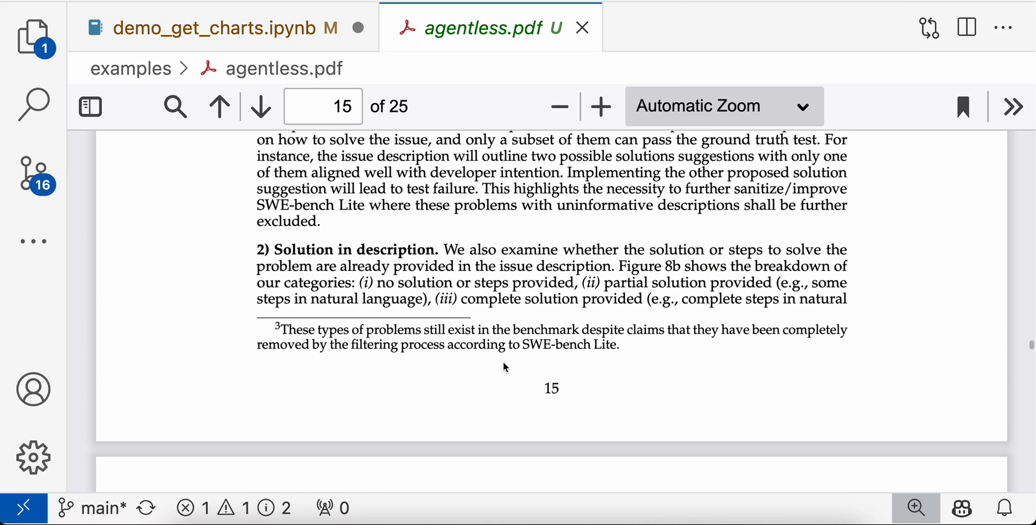
scroll(down, 3)
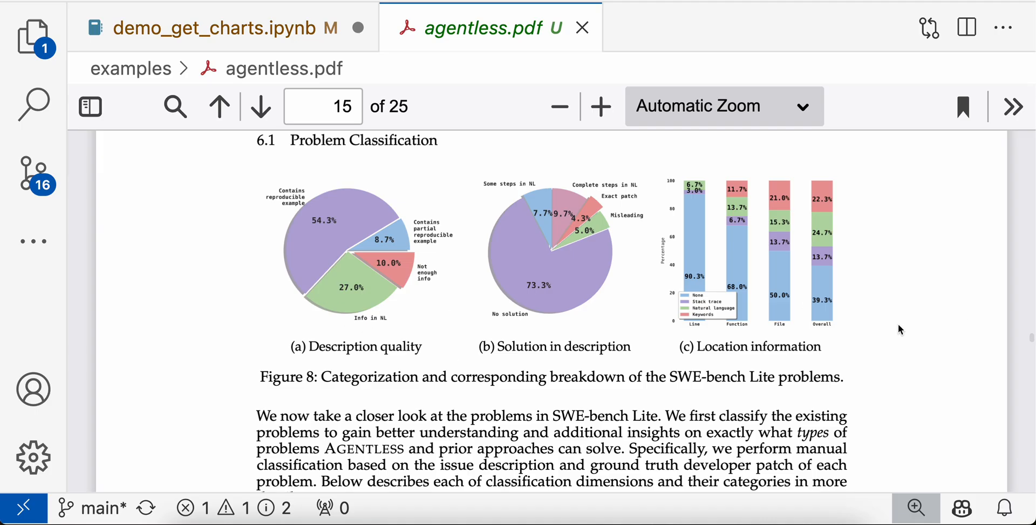
click(219, 106)
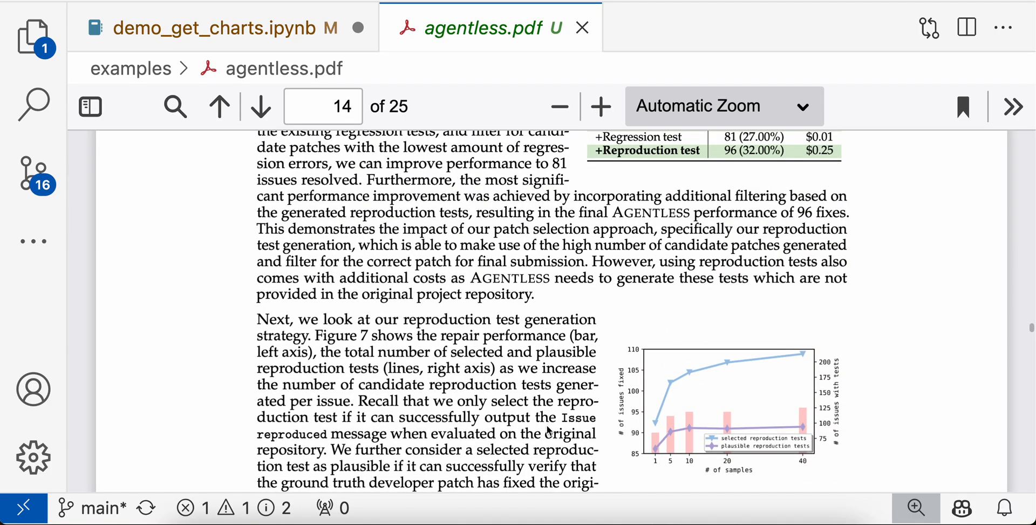
Step: Browse the paper's pages and charts, then return to demo_get_charts.ipynb
scroll(down, 3)
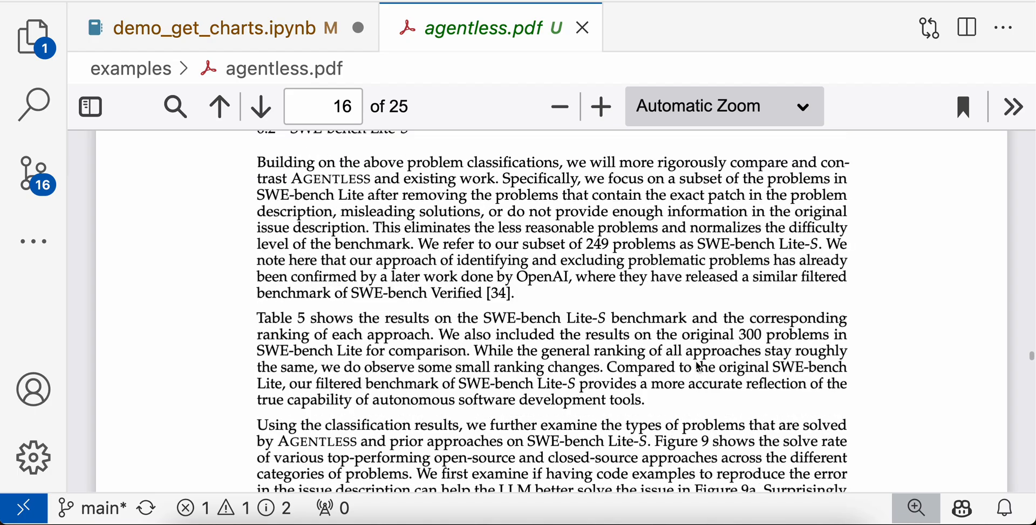
scroll(down, 3)
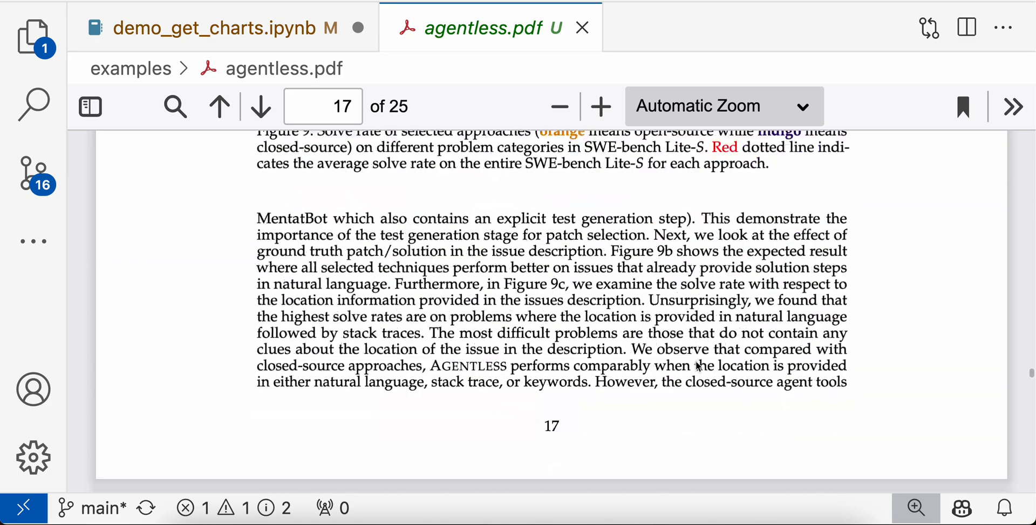
scroll(down, 3)
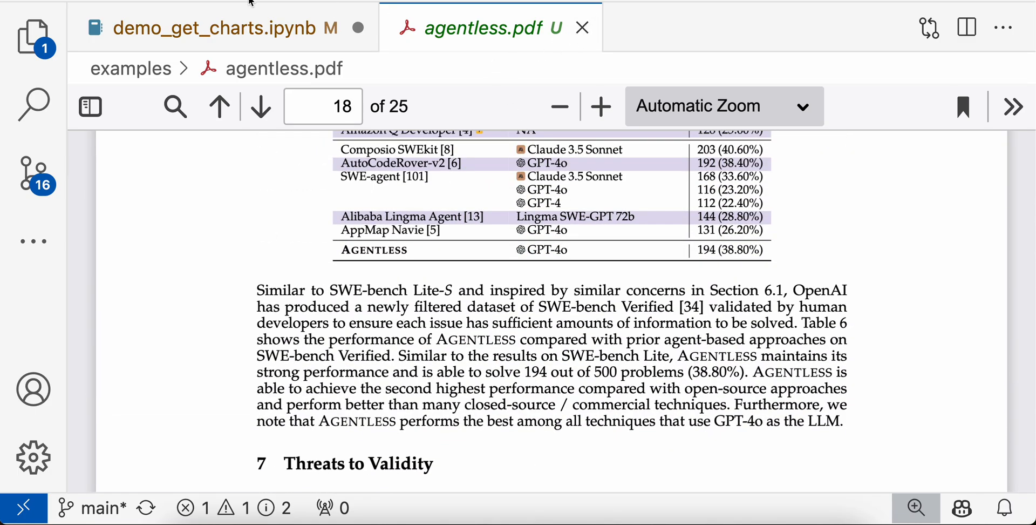
click(224, 28)
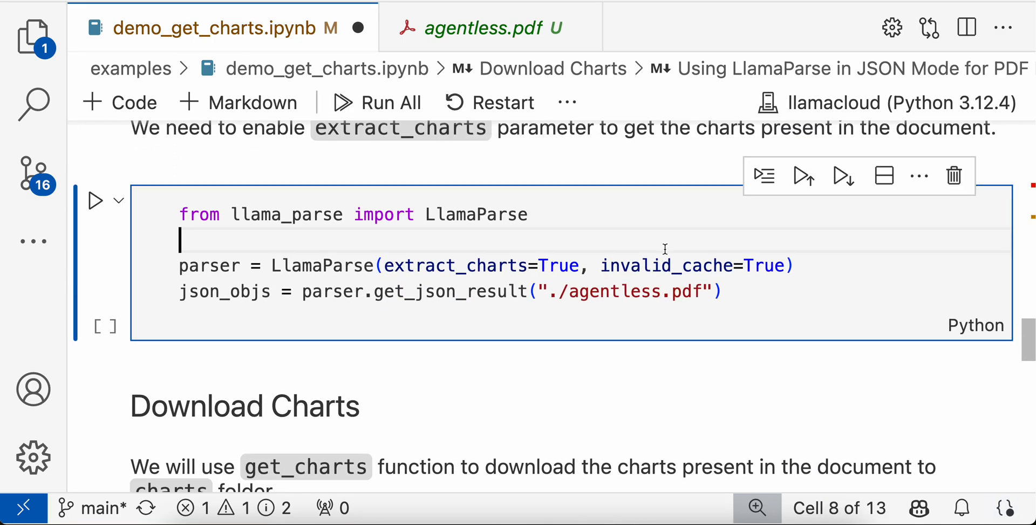
Step: Execute the LlamaParse cell, starting a chart-extraction parse job on agentless.pdf
double_click(454, 265)
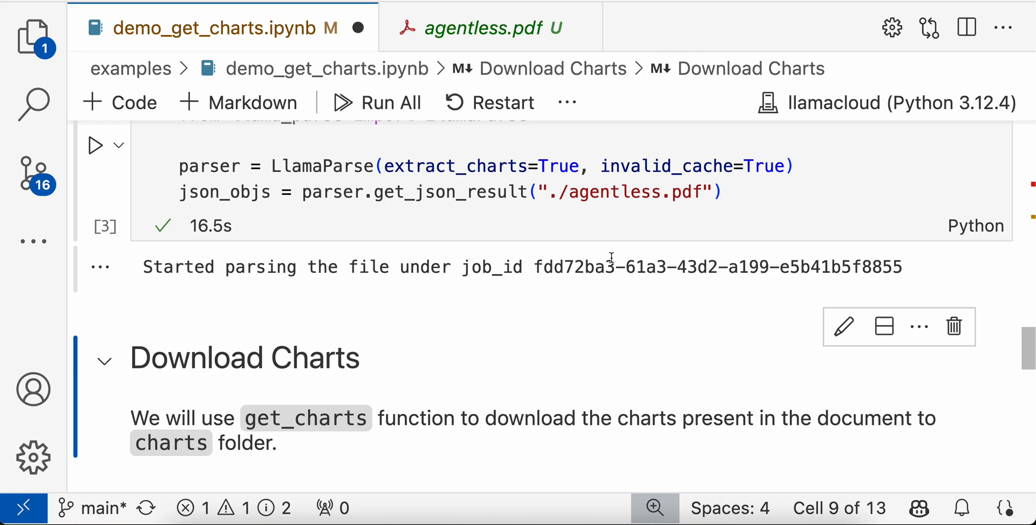
scroll(down, 3)
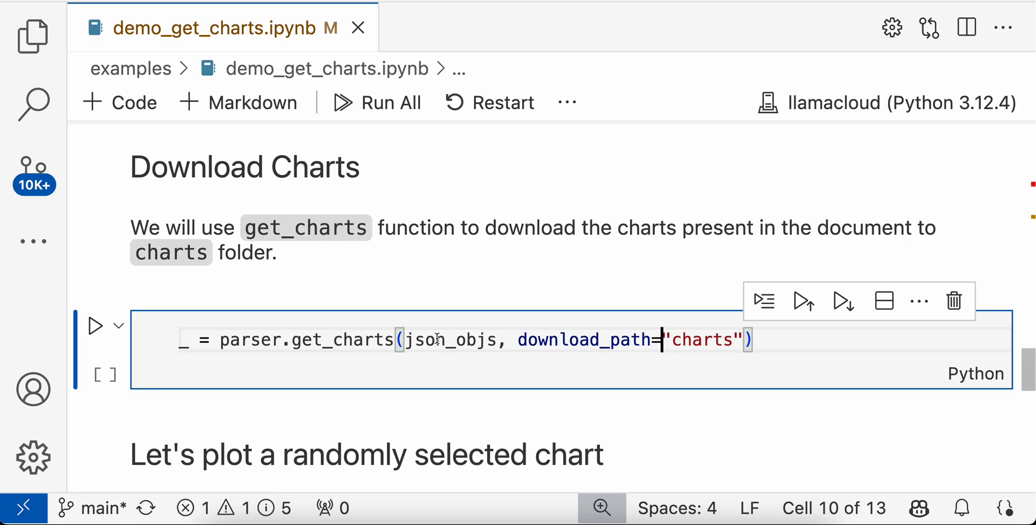
mouse_move(722, 345)
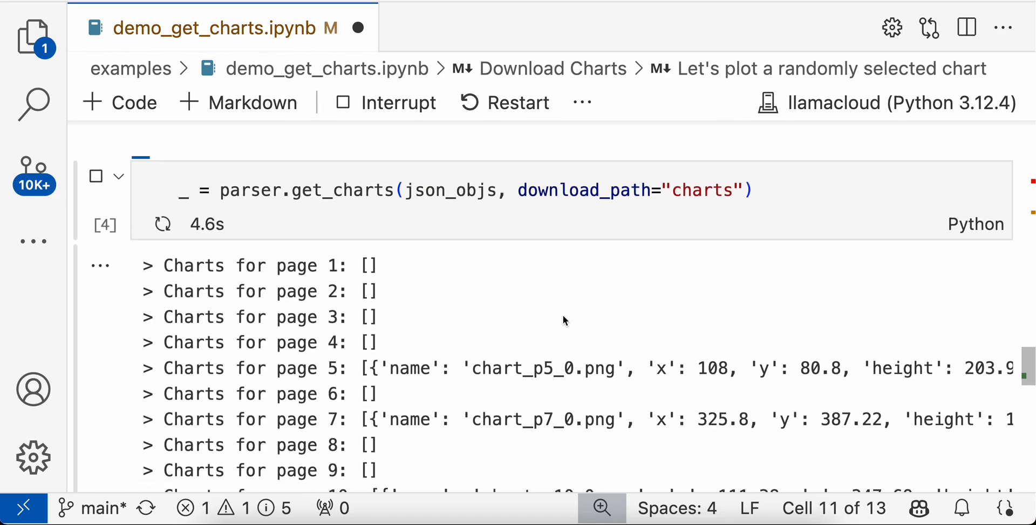
Step: Check the charts folder in the Explorer after get_charts lists the extracted charts per page
scroll(down, 3)
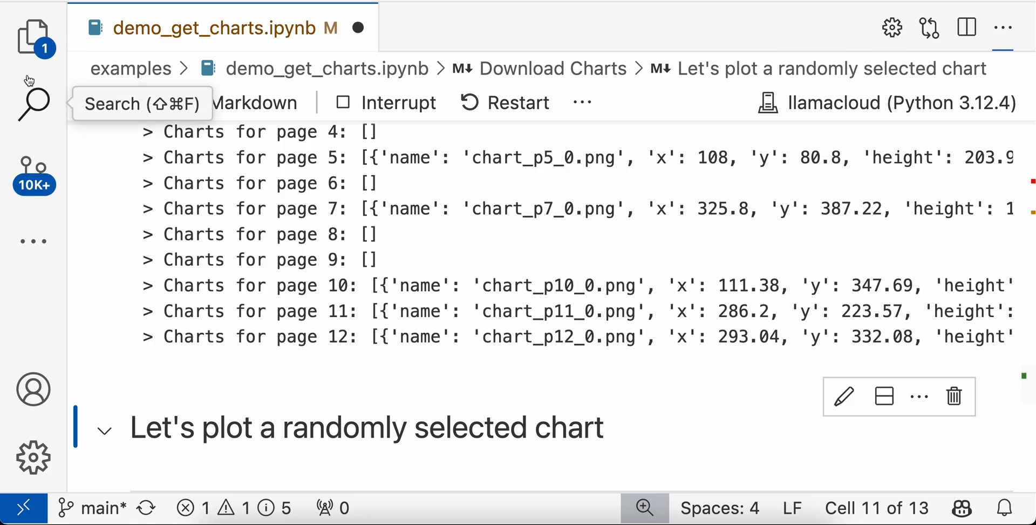
click(33, 37)
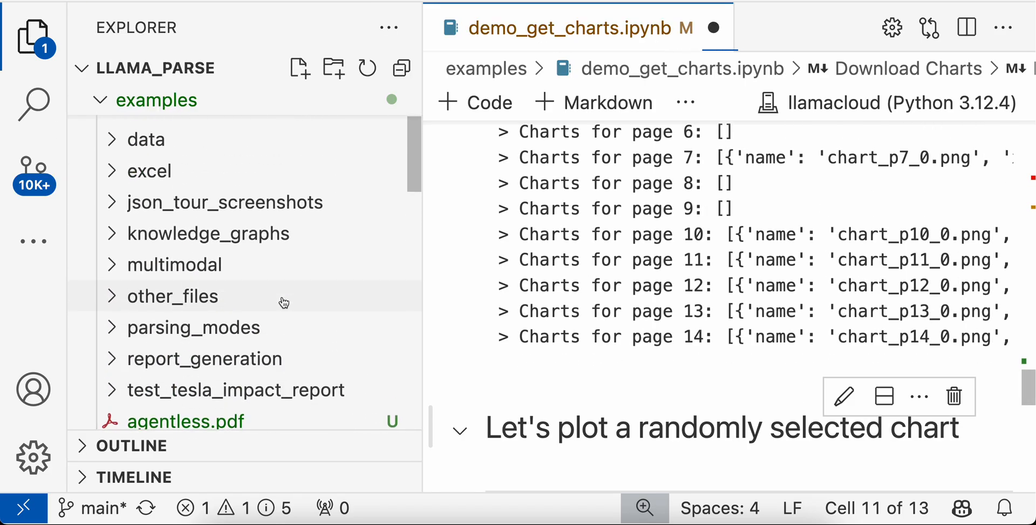
click(160, 256)
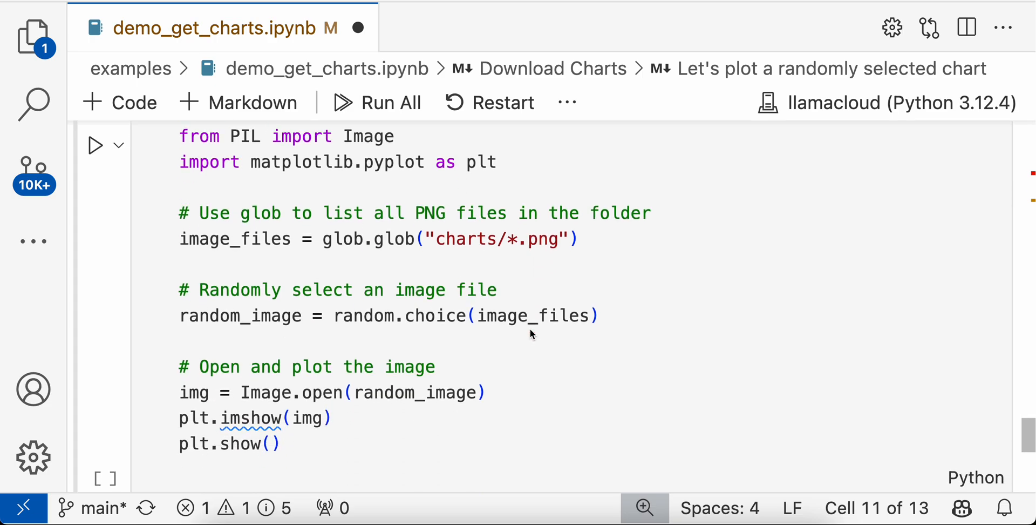
Step: Execute the random-chart cell, plotting the closed- and open-source Venn diagrams from agentless.pdf
double_click(532, 315)
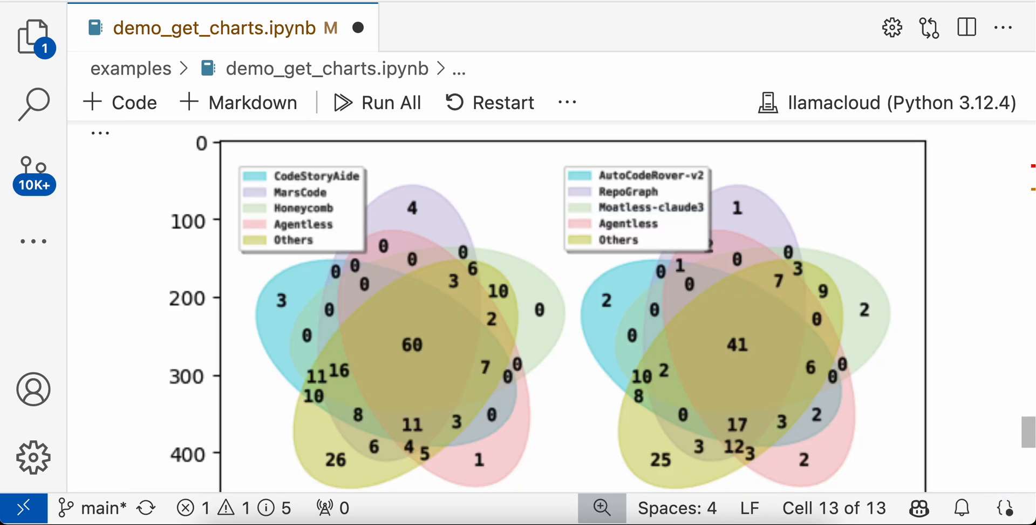
scroll(down, 3)
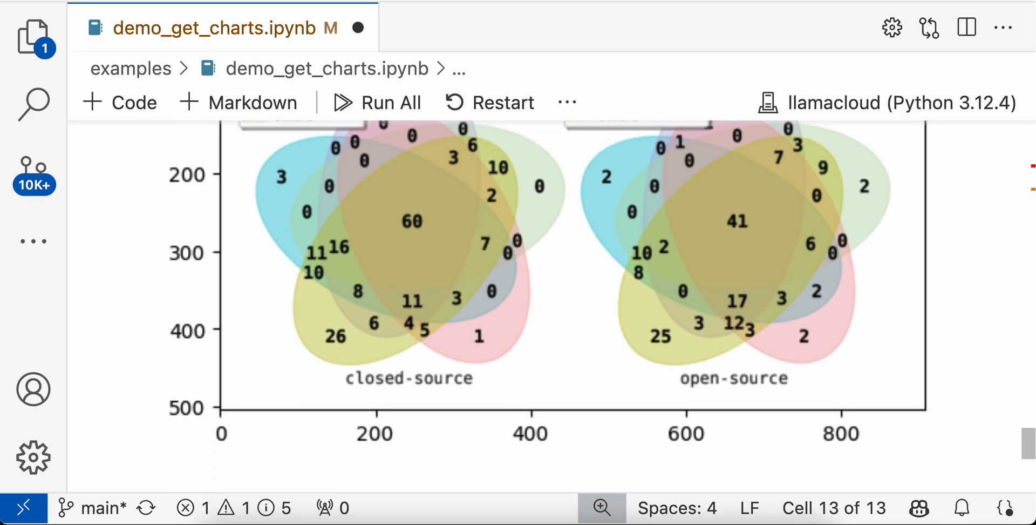
scroll(down, 3)
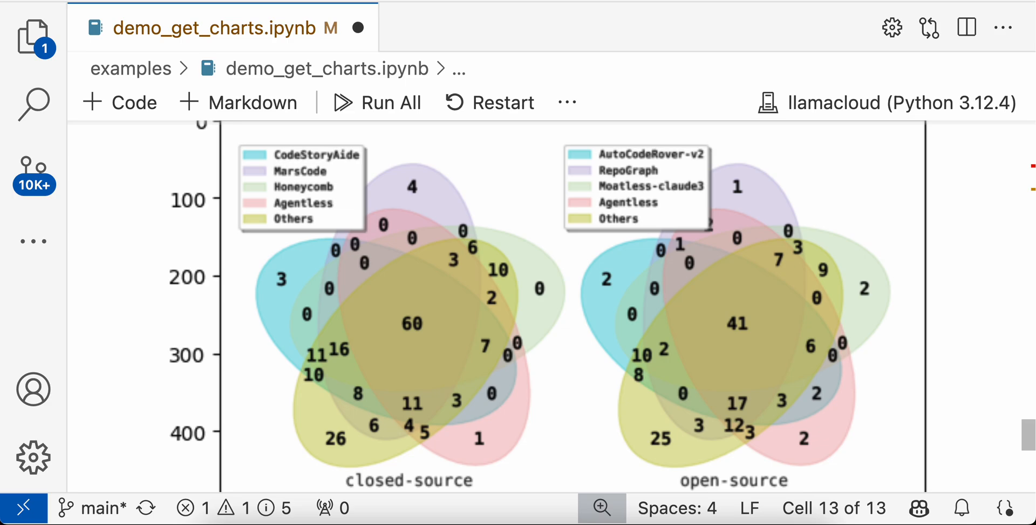
scroll(down, 3)
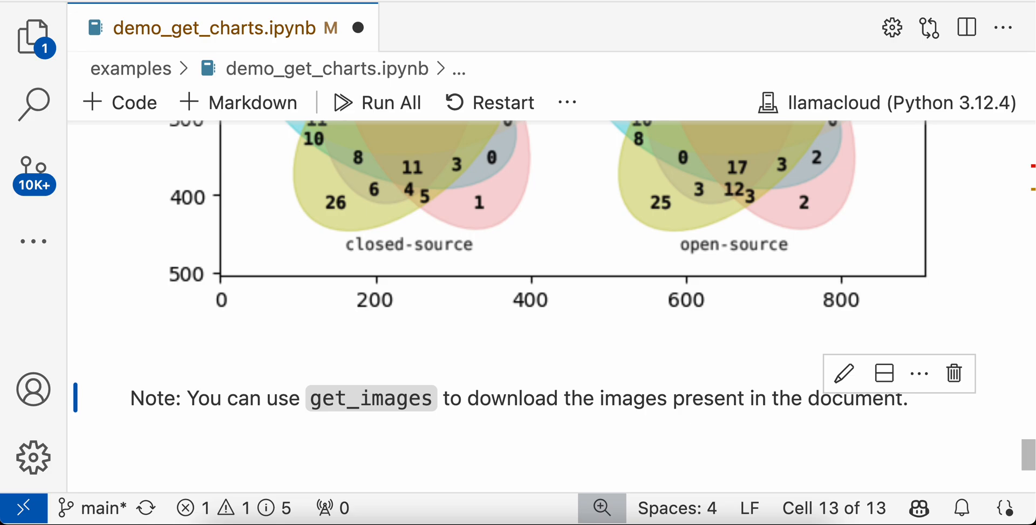
mouse_move(354, 309)
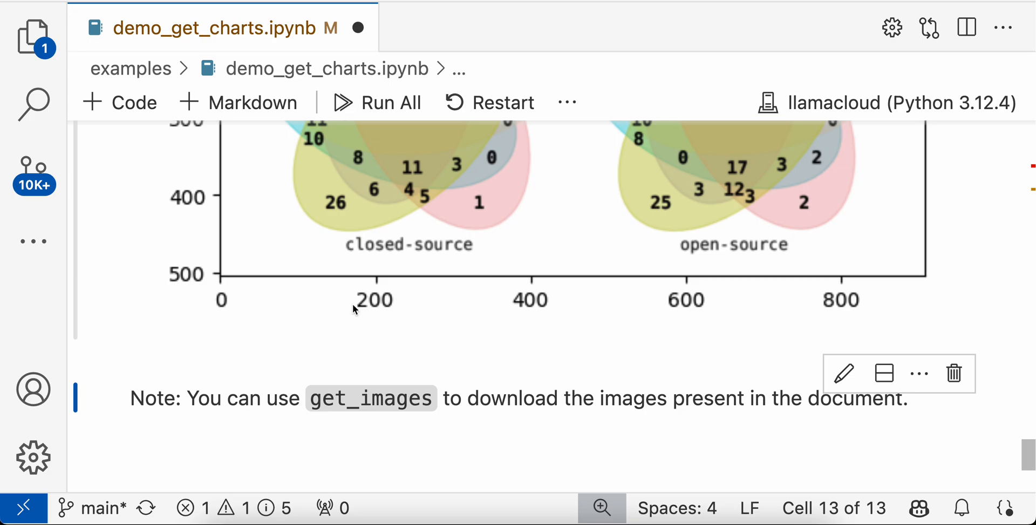